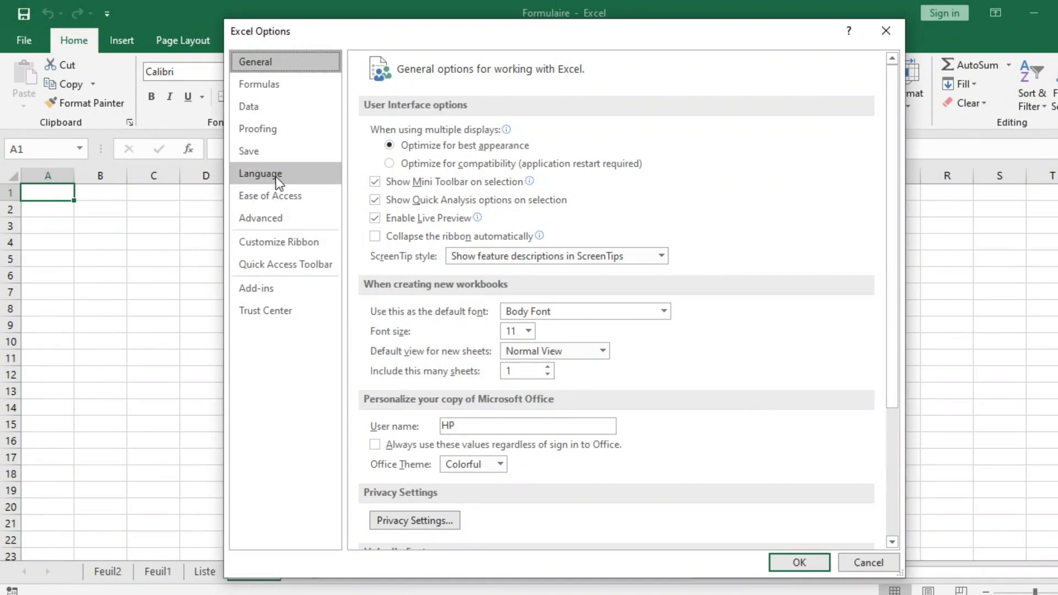
# Show the Language page of Excel Options, listing English for display and French for authoring.
pyautogui.click(261, 174)
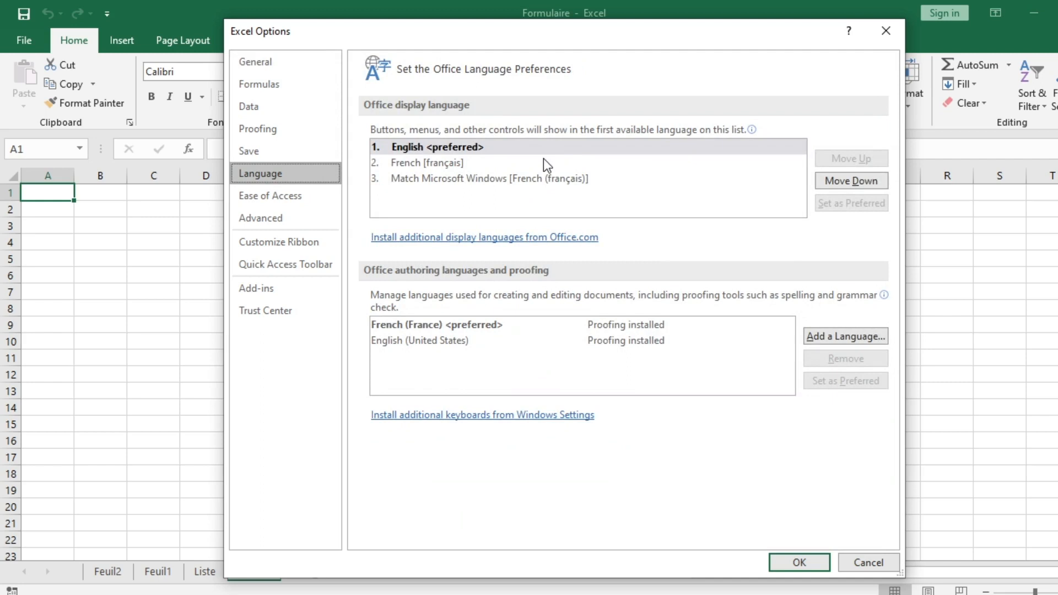
pyautogui.moveTo(323, 162)
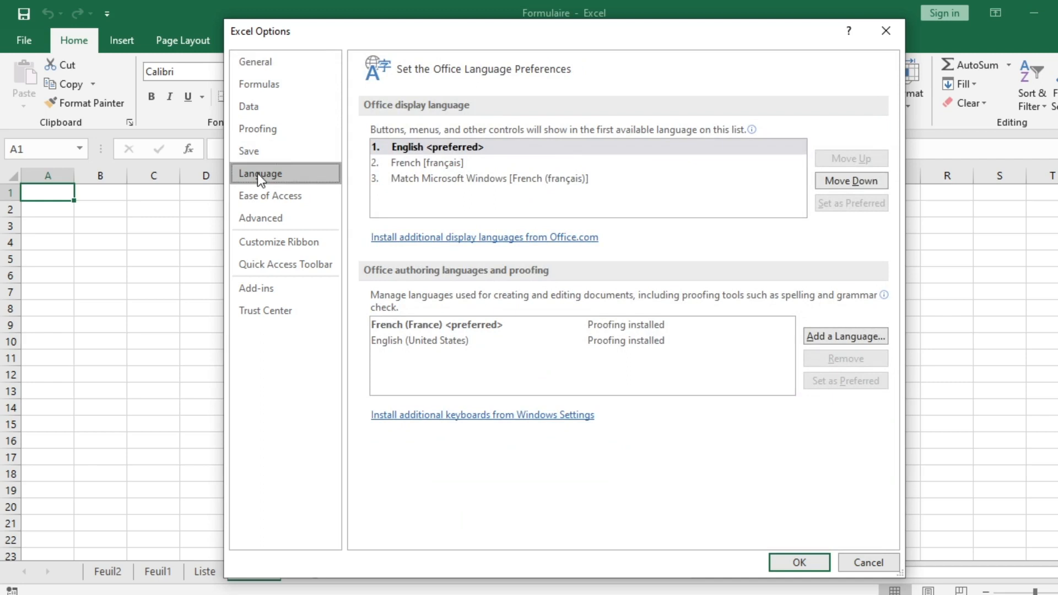
pyautogui.moveTo(428, 164)
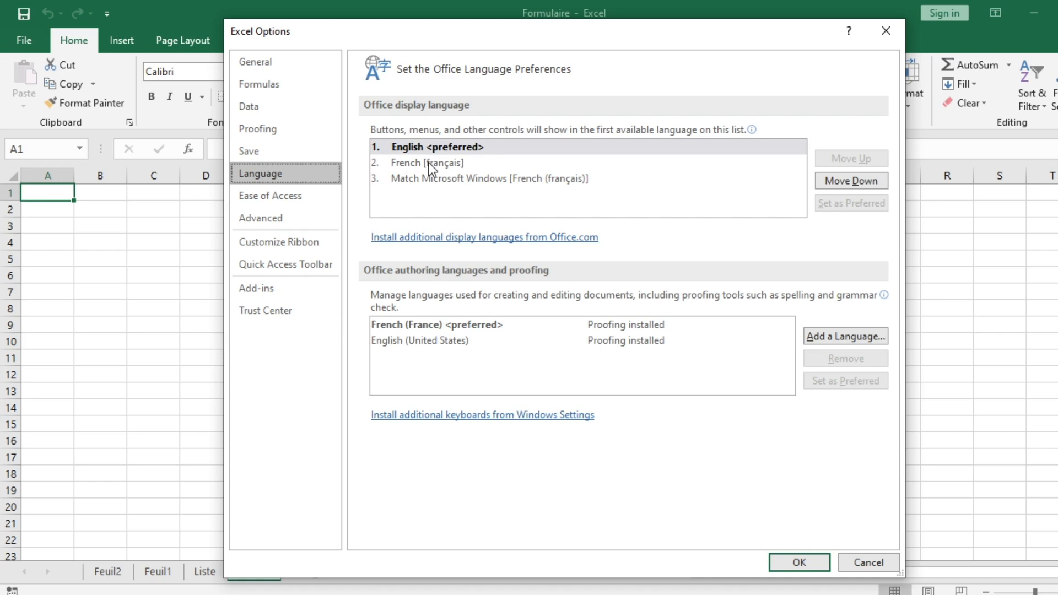
# Move French [français] above English in the Office display language list.
pyautogui.click(425, 162)
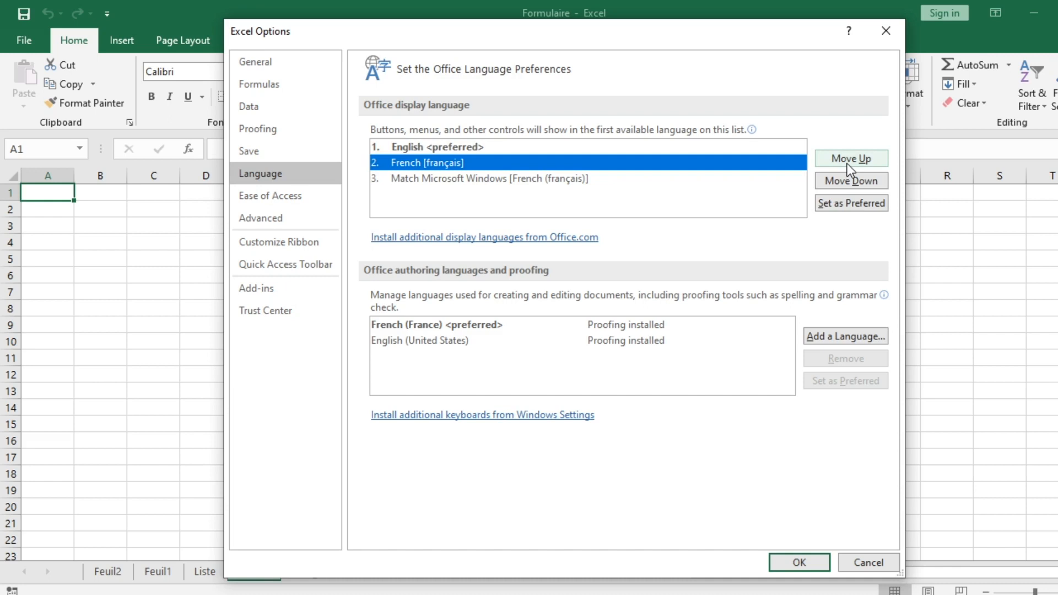
pyautogui.click(851, 158)
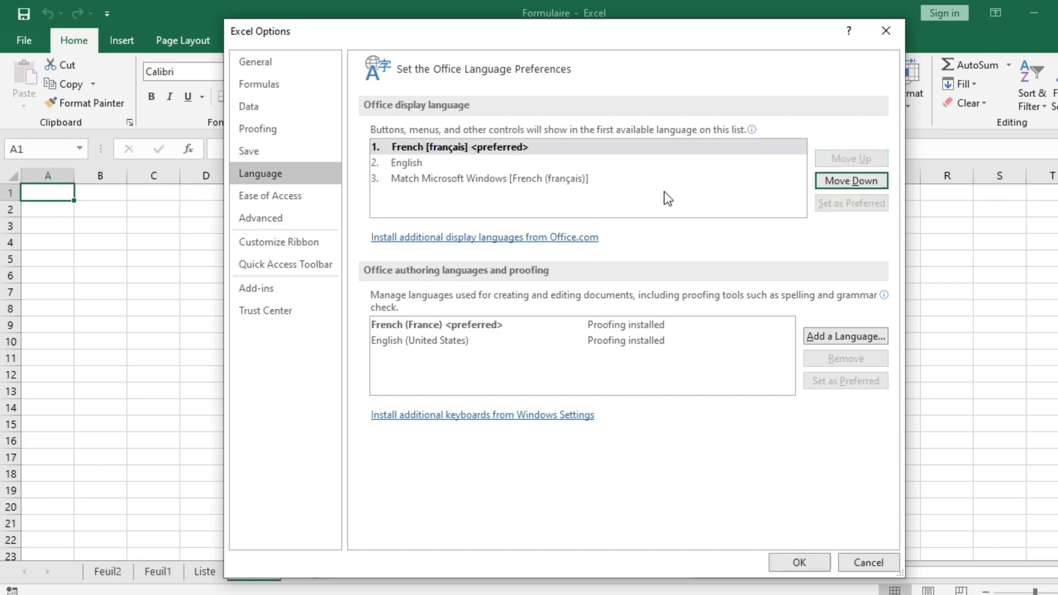
pyautogui.moveTo(746, 181)
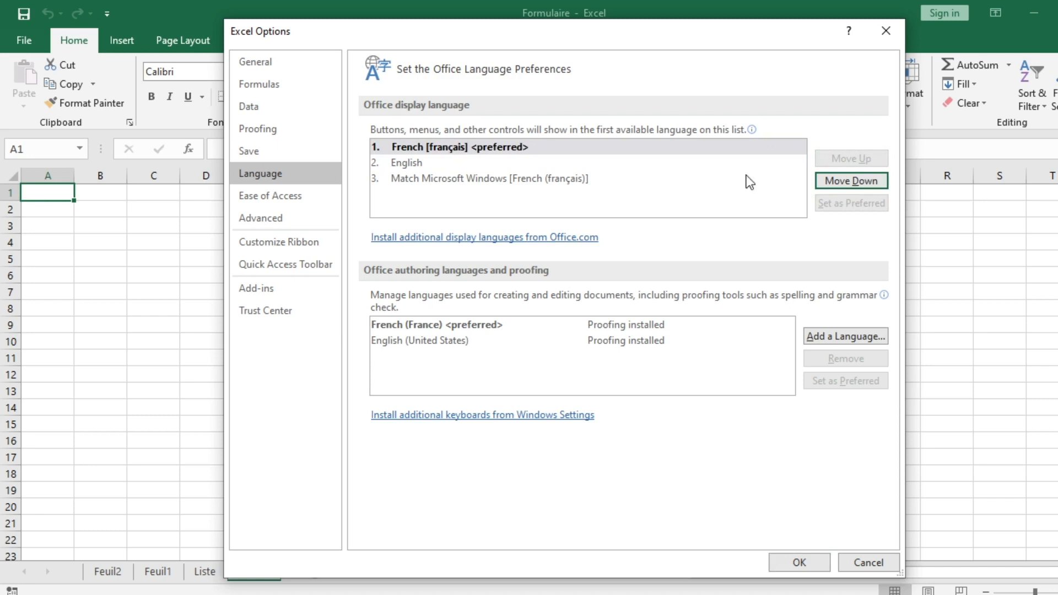
pyautogui.moveTo(739, 167)
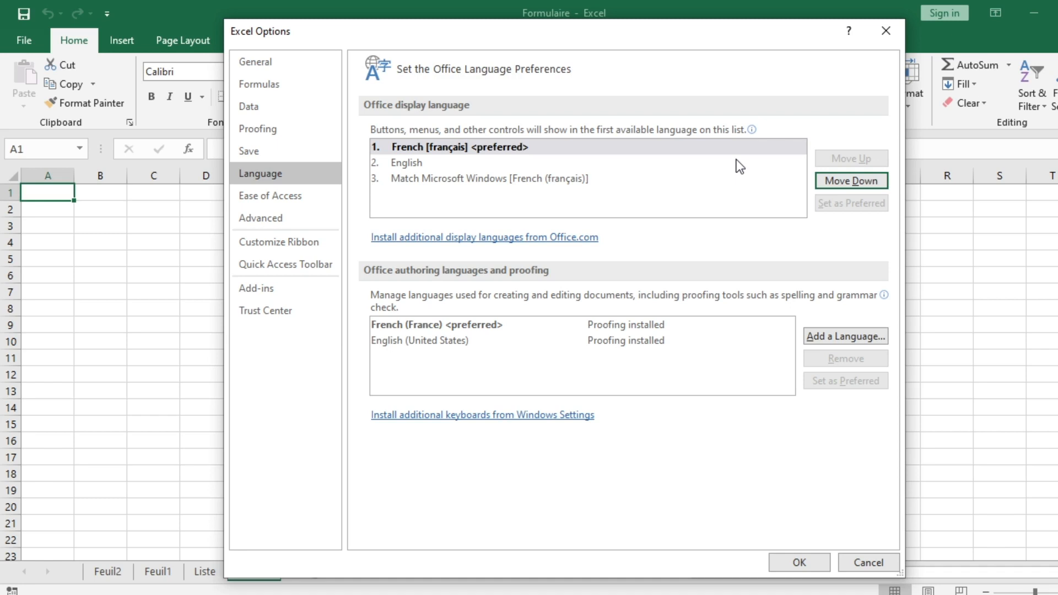
pyautogui.moveTo(454, 198)
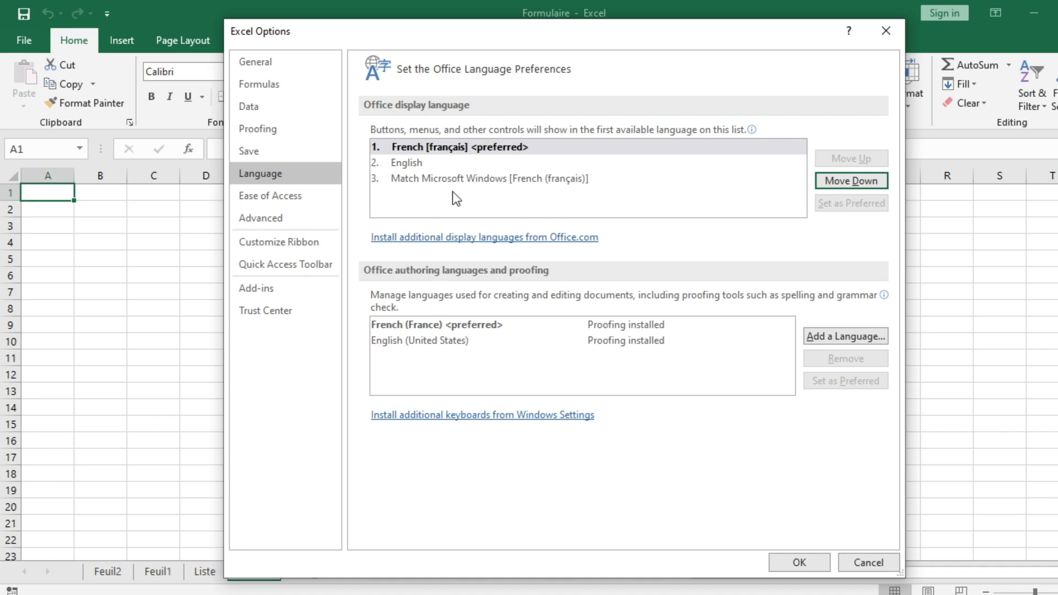
pyautogui.moveTo(426, 182)
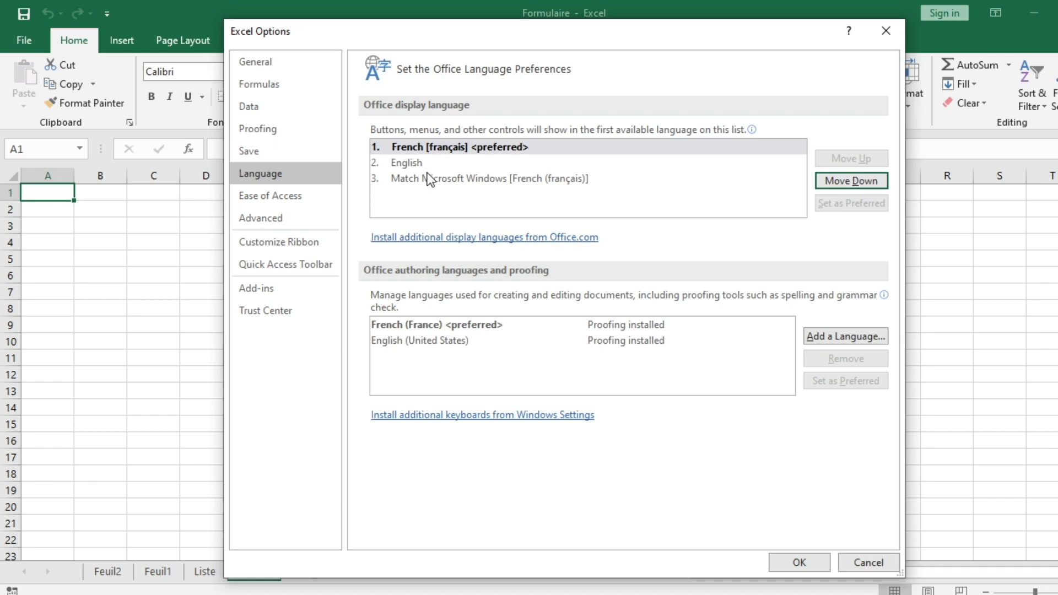
pyautogui.moveTo(564, 193)
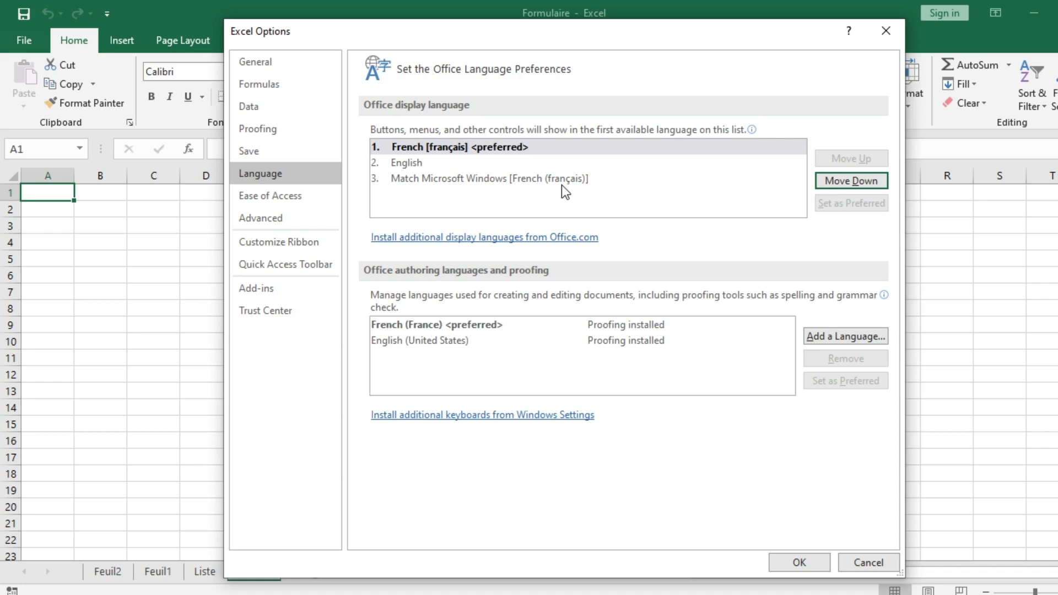
pyautogui.moveTo(366, 235)
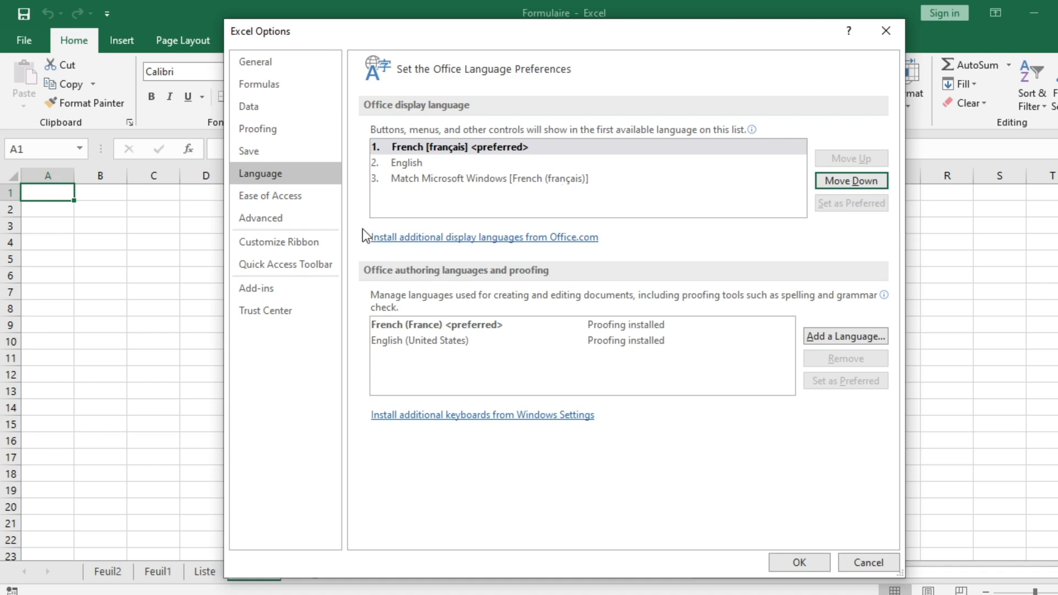
pyautogui.moveTo(413, 249)
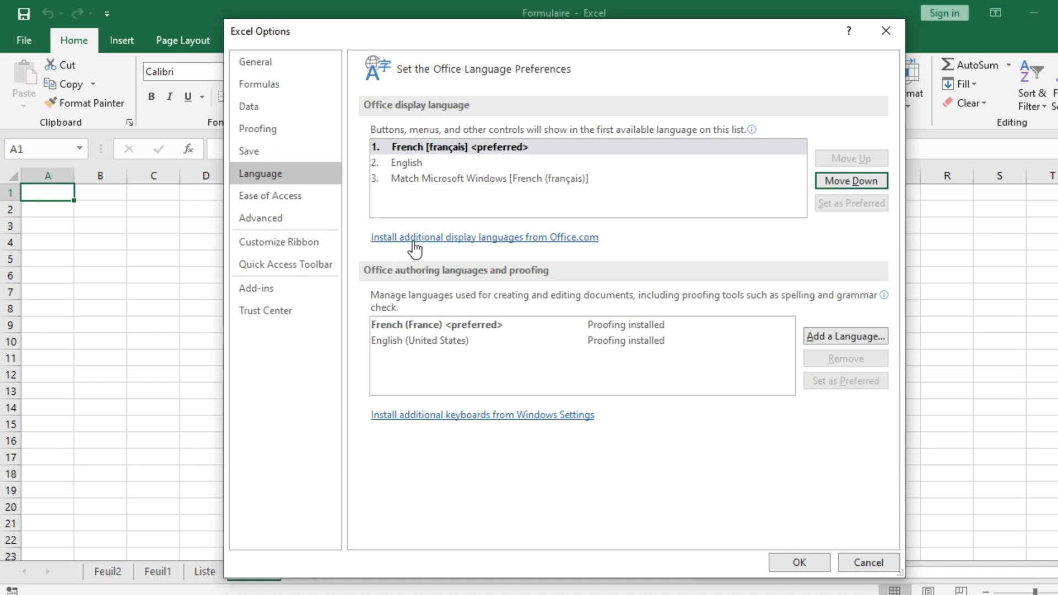
pyautogui.moveTo(526, 254)
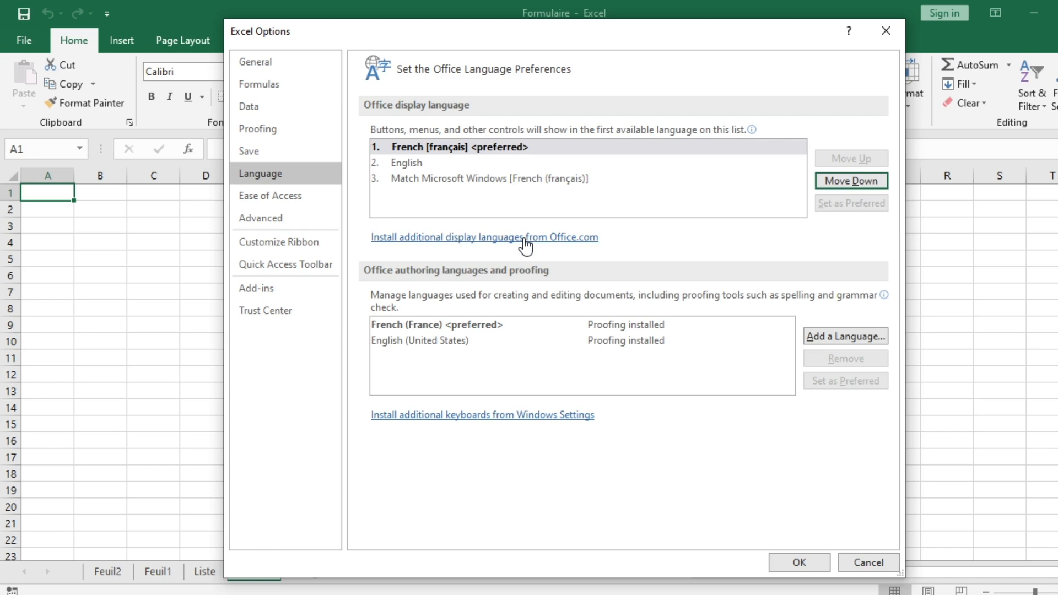
pyautogui.moveTo(519, 240)
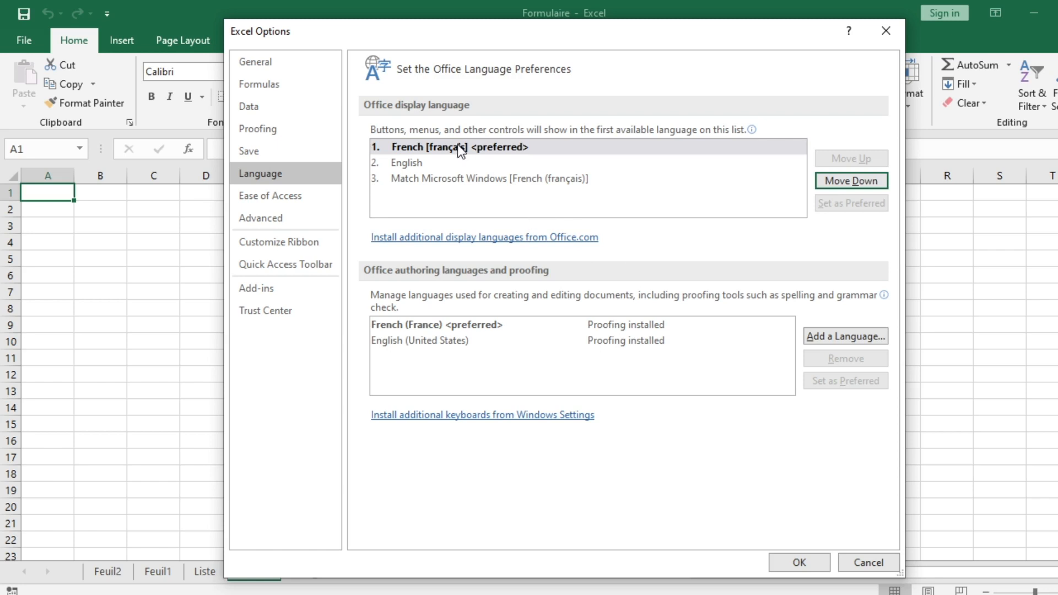
pyautogui.moveTo(631, 191)
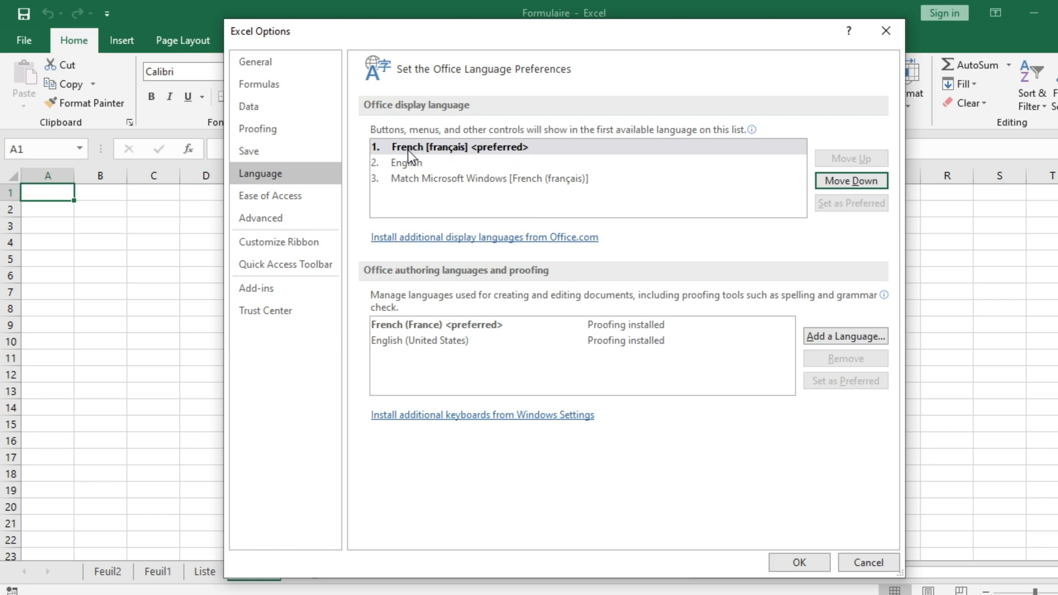
pyautogui.moveTo(439, 154)
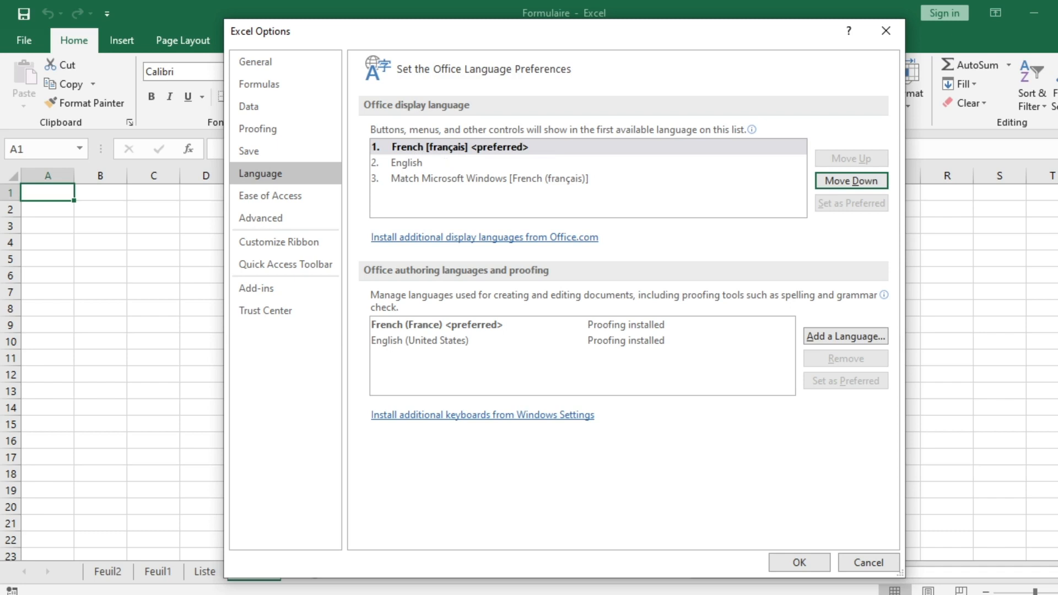
pyautogui.moveTo(837, 162)
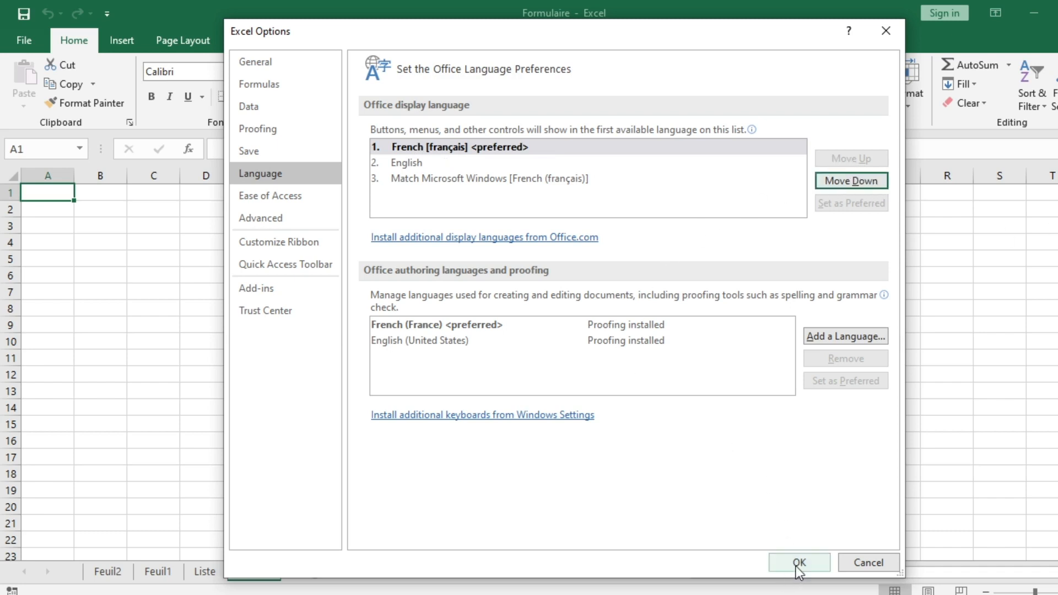
# Confirm Excel Options with OK and accept the Office restart notice.
pyautogui.click(799, 562)
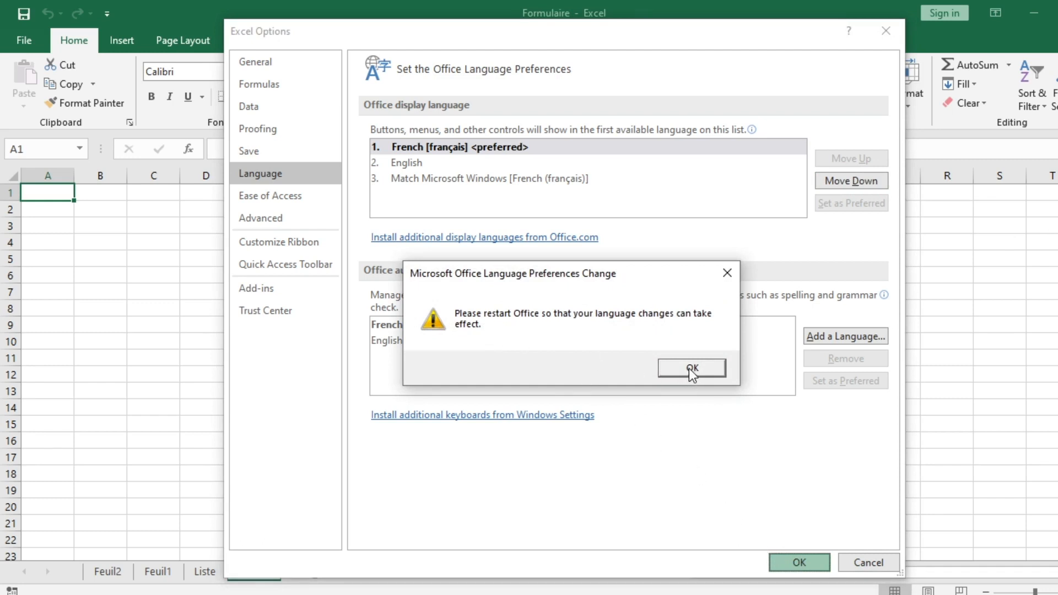
pyautogui.moveTo(424, 342)
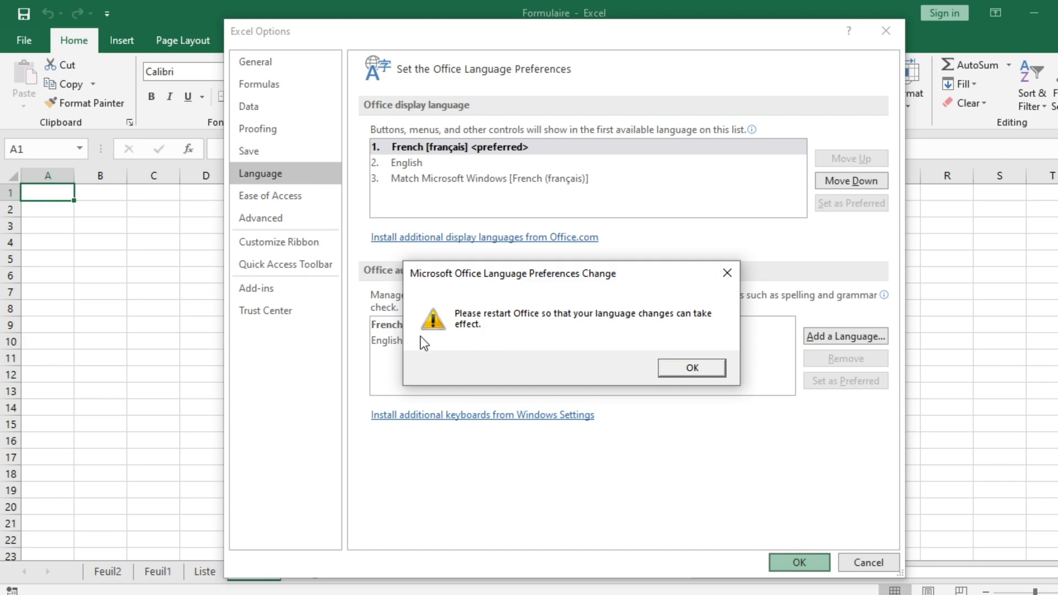
pyautogui.click(691, 367)
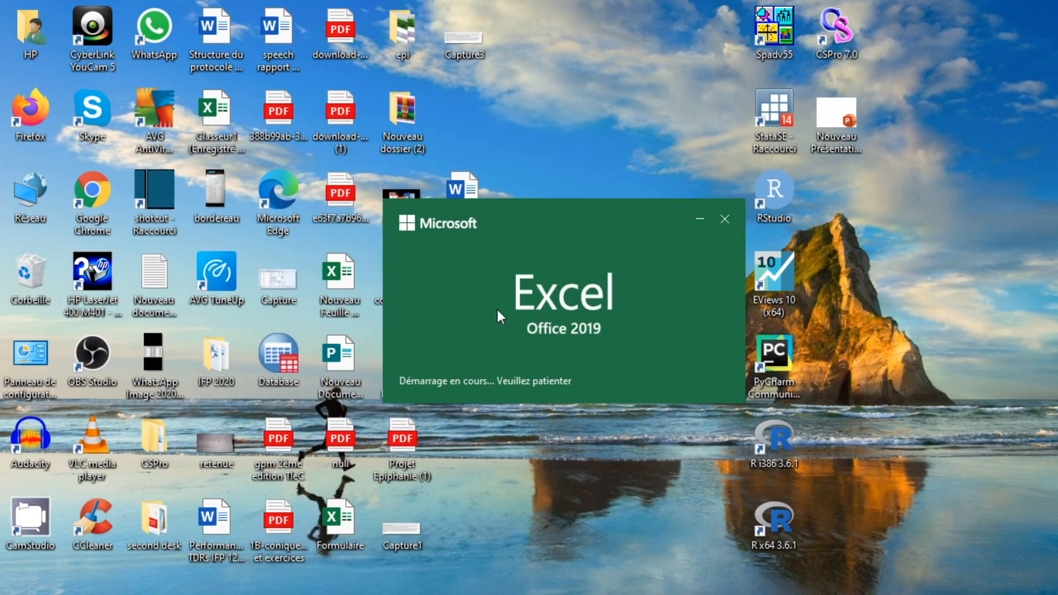
pyautogui.moveTo(240, 273)
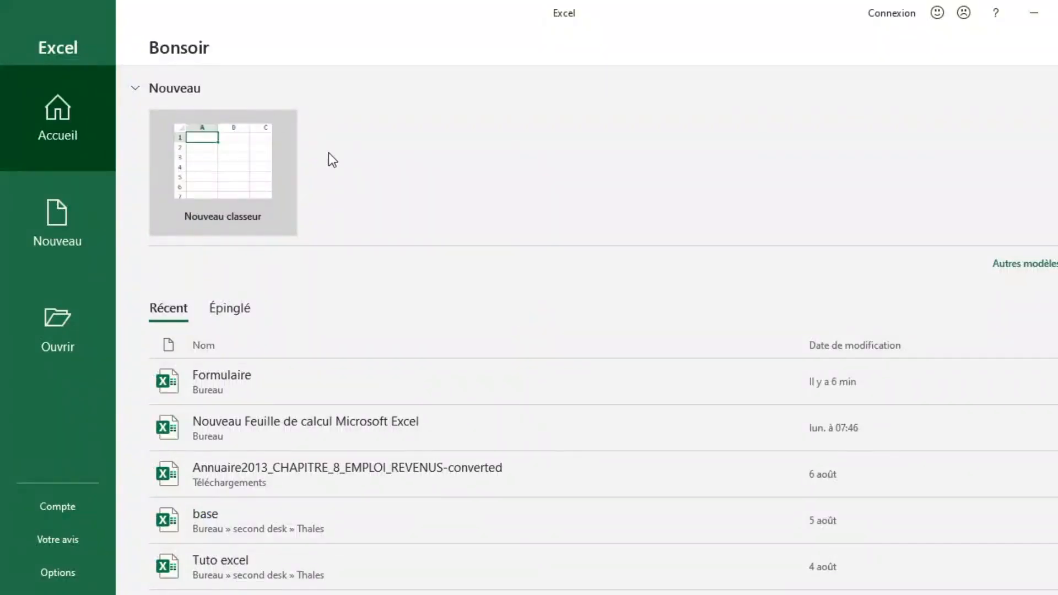
pyautogui.moveTo(76, 66)
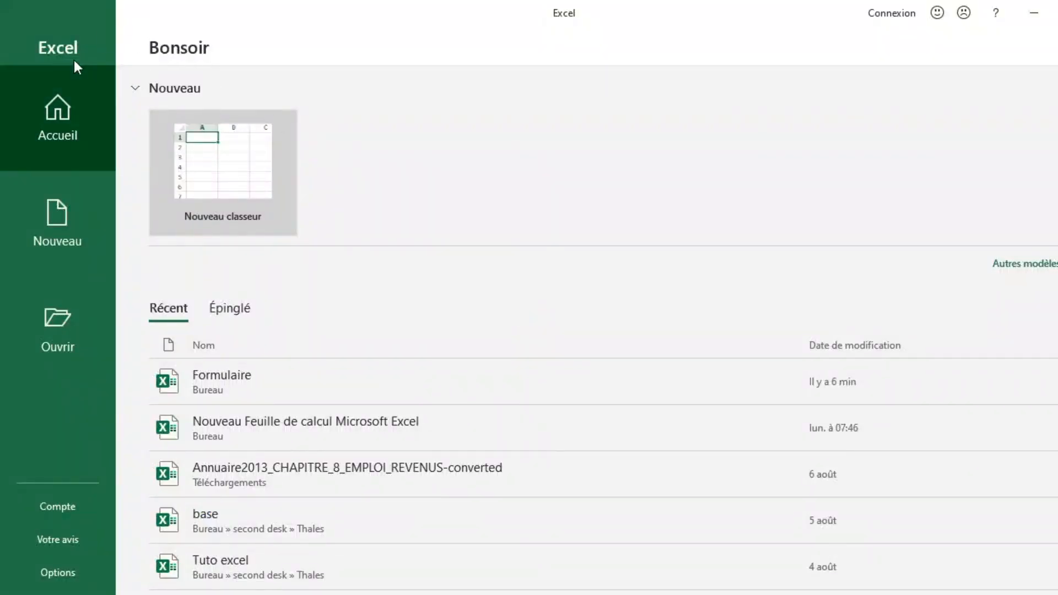
pyautogui.moveTo(198, 50)
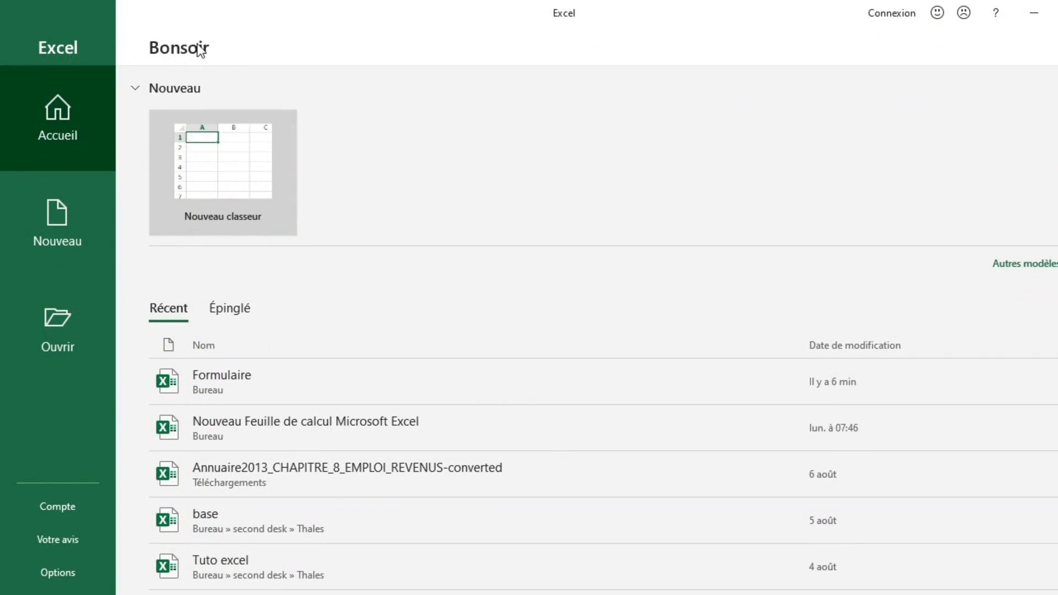